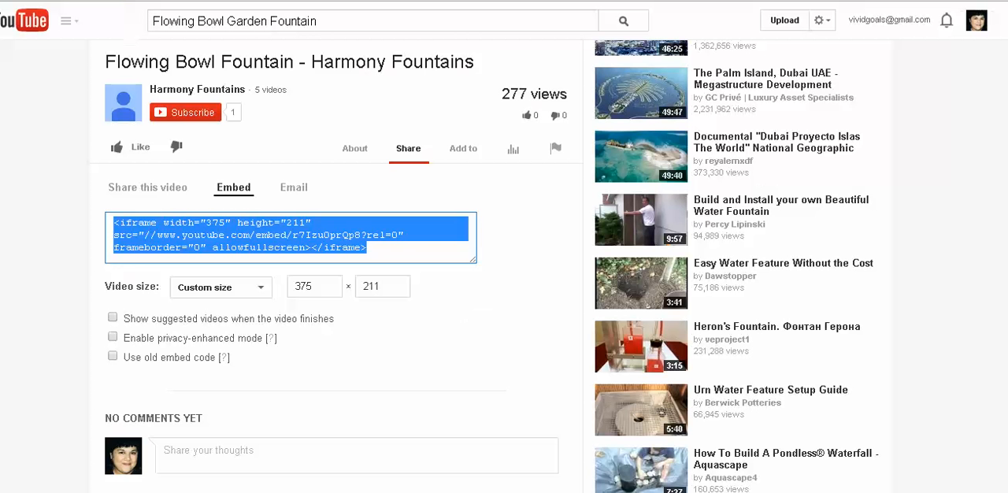
- Copy the highlighted 375×211 iframe embed code for the Flowing Bowl Fountain video
right_click(236, 236)
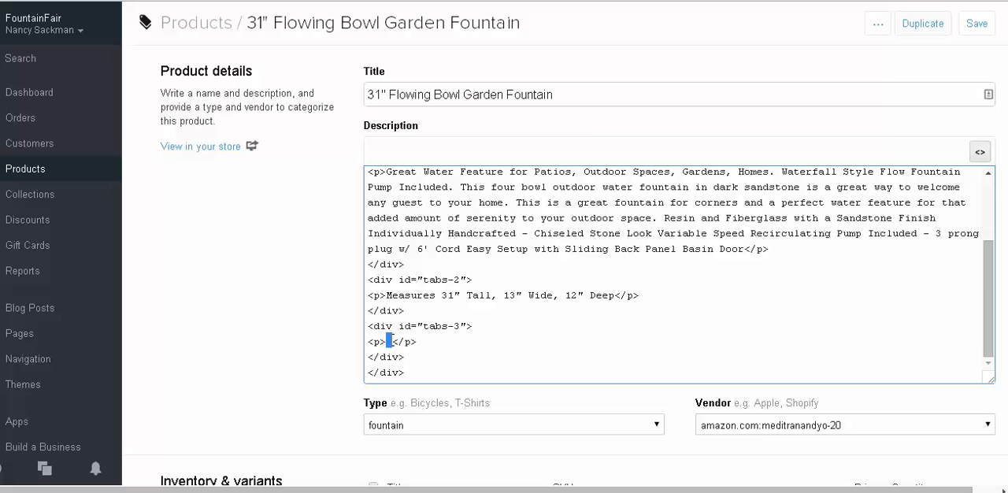
- Paste the 375×211 YouTube iframe into the empty tabs-3 paragraph and save the product
text(<iframe width="375" height="211" src="//www.youtube.com/embed/r7IzuOprQp8?rel=0" frameborder="0" allowfullscreen></iframe>)
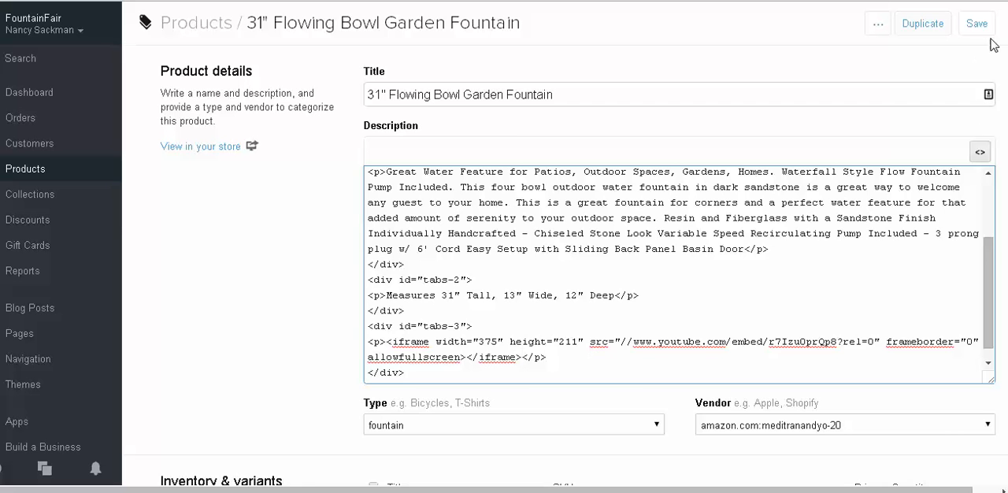
click(977, 22)
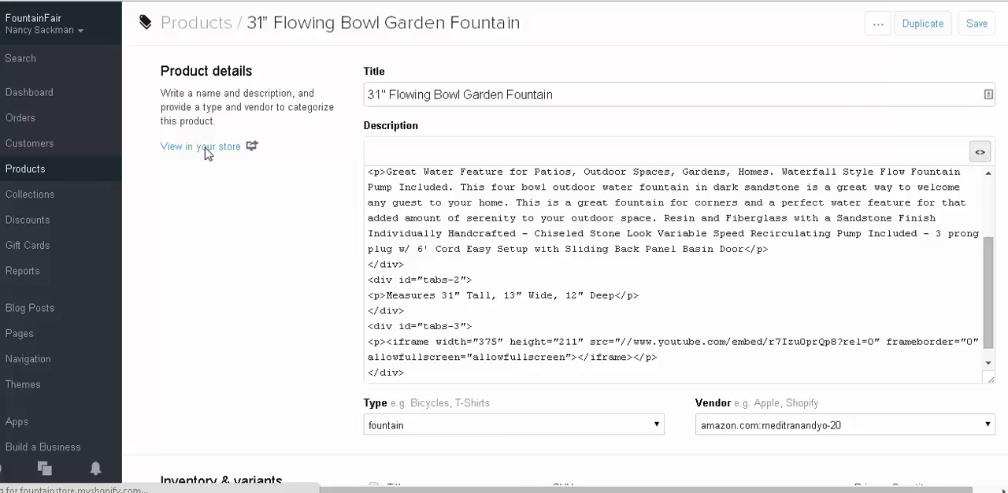
- View the fountain's storefront page and show the Video tab with the embedded player
click(199, 146)
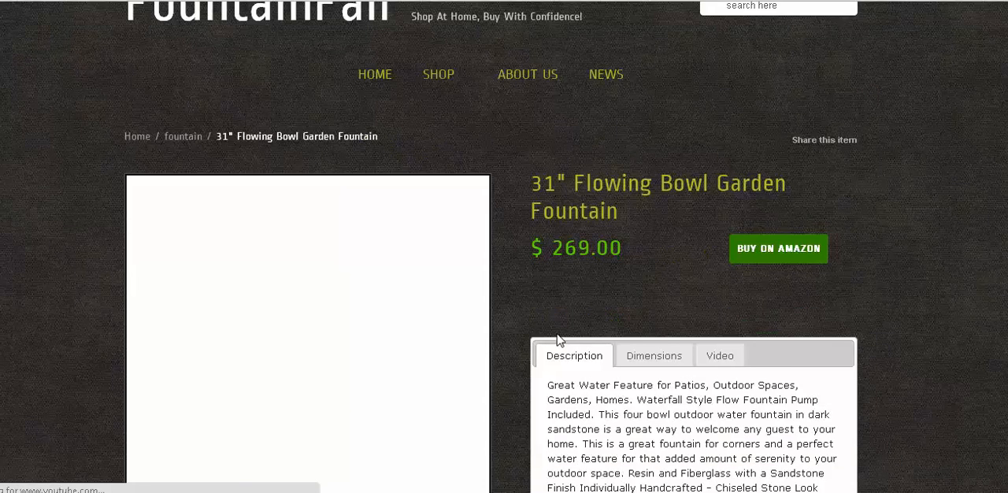
scroll(down, 3)
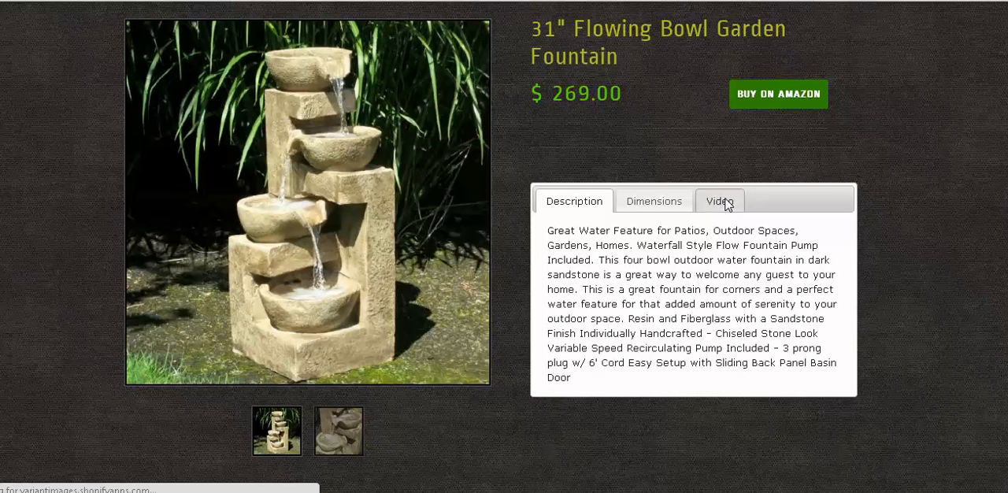
click(718, 201)
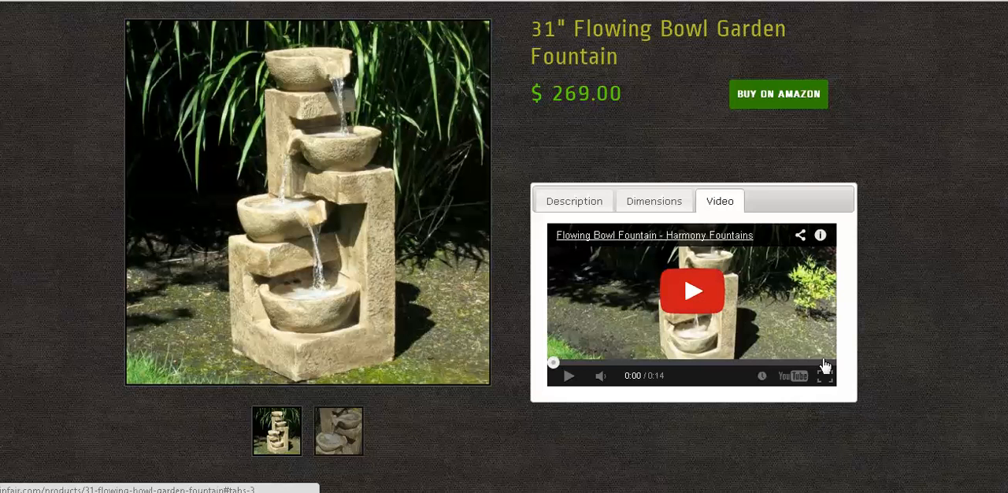
mouse_move(825, 375)
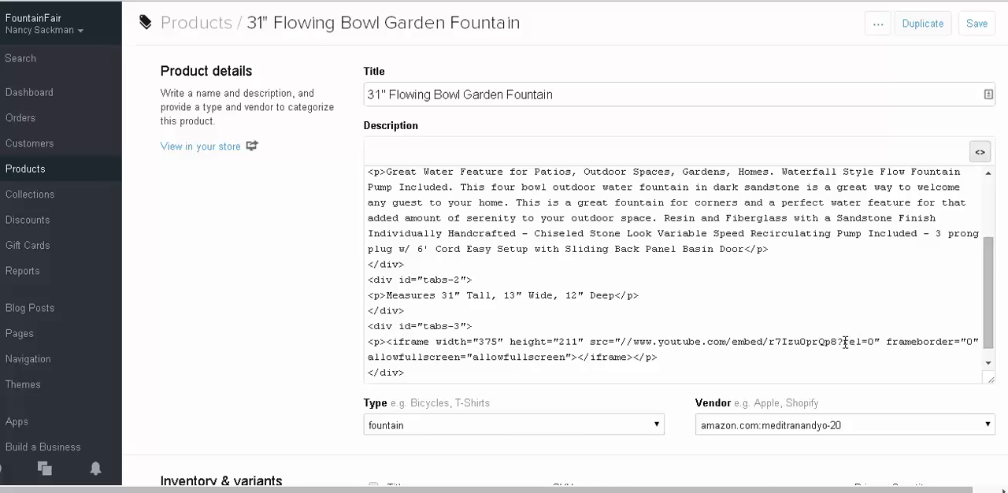
- Replace ?rel=0 in the iframe src with ?version=3&showinfo=0&controls=0&rel=0 and save
drag(844, 342, 655, 356)
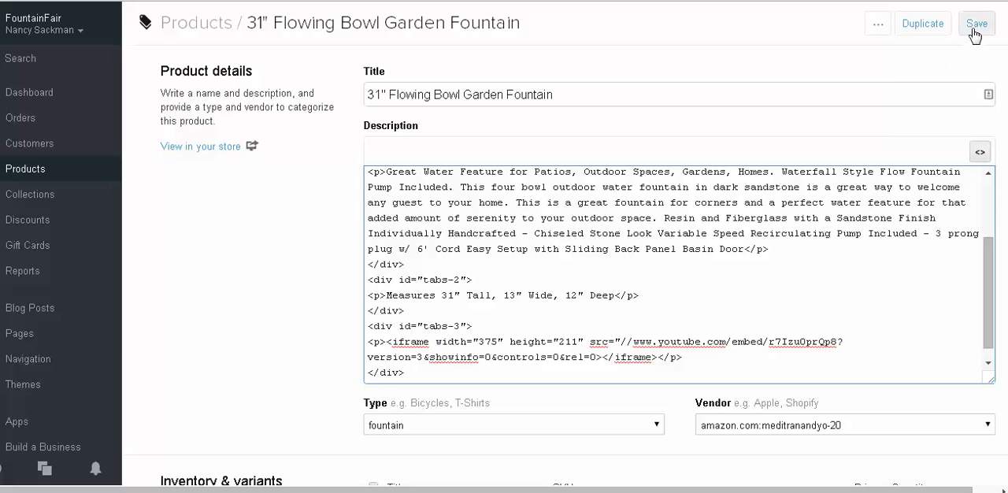
click(977, 23)
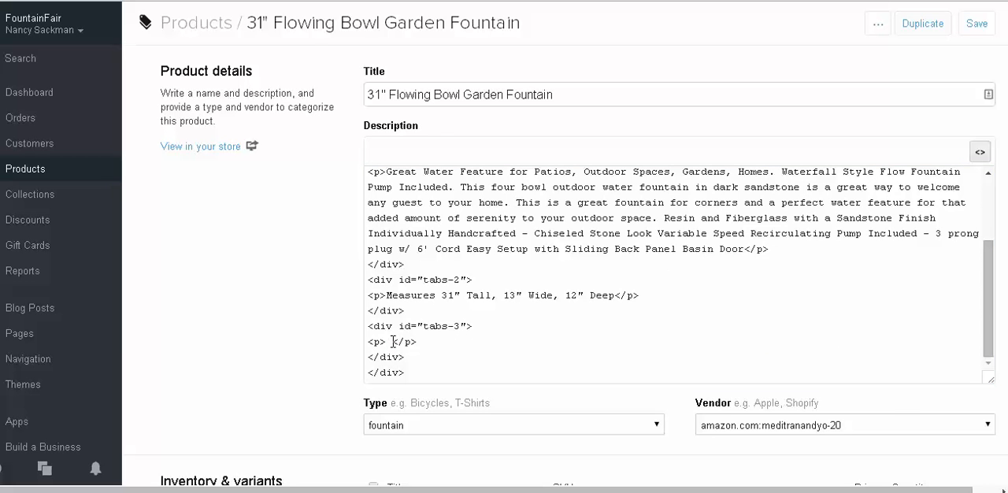
- Recheck the fountain's storefront Video tab, which no longer shows the embed
click(976, 22)
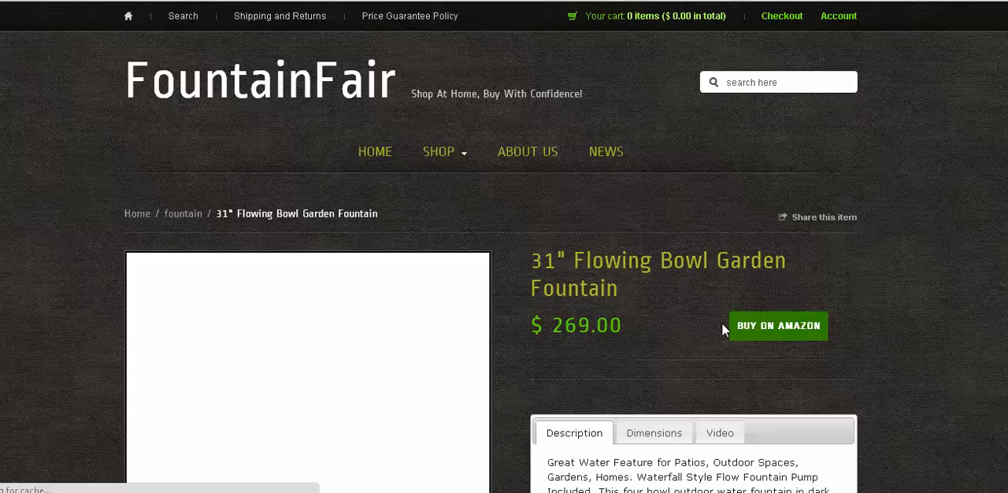
scroll(down, 3)
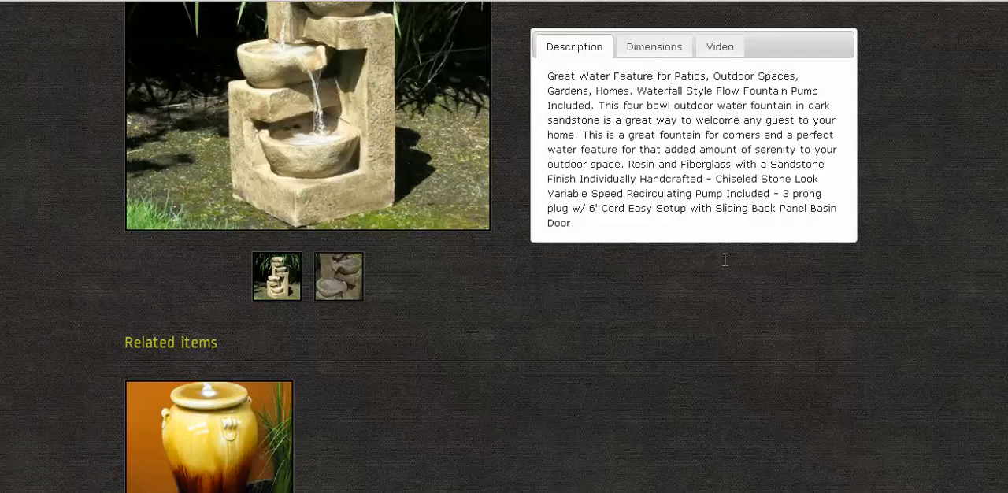
click(718, 46)
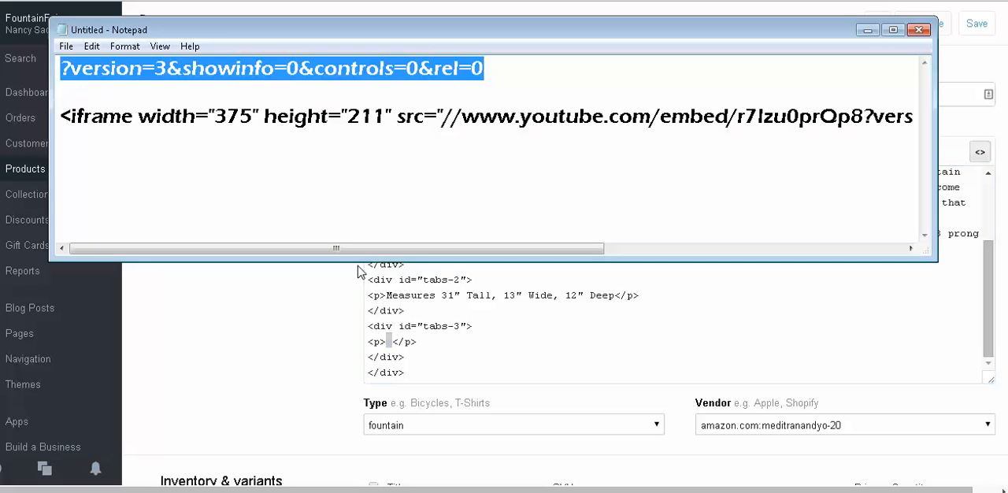
- Copy the full Notepad iframe line carrying the version, showinfo, controls and rel parameters
click(63, 117)
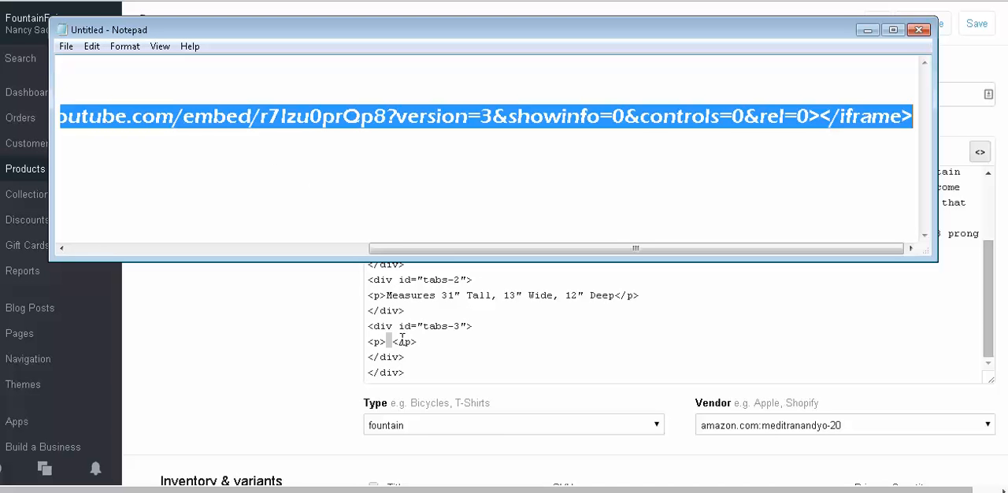
mouse_move(305, 342)
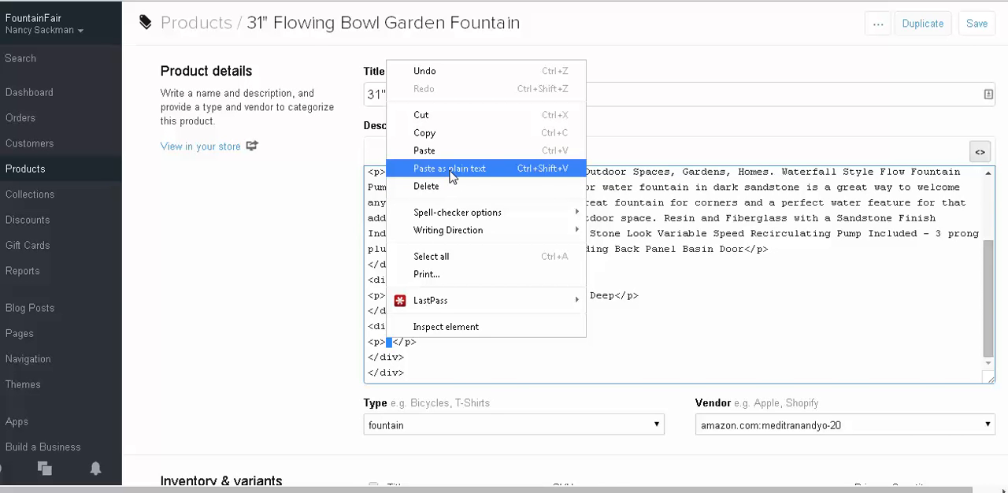
- Paste the controls-hidden iframe as plain text into tabs-3; visual editor round-trip strips it again
click(451, 167)
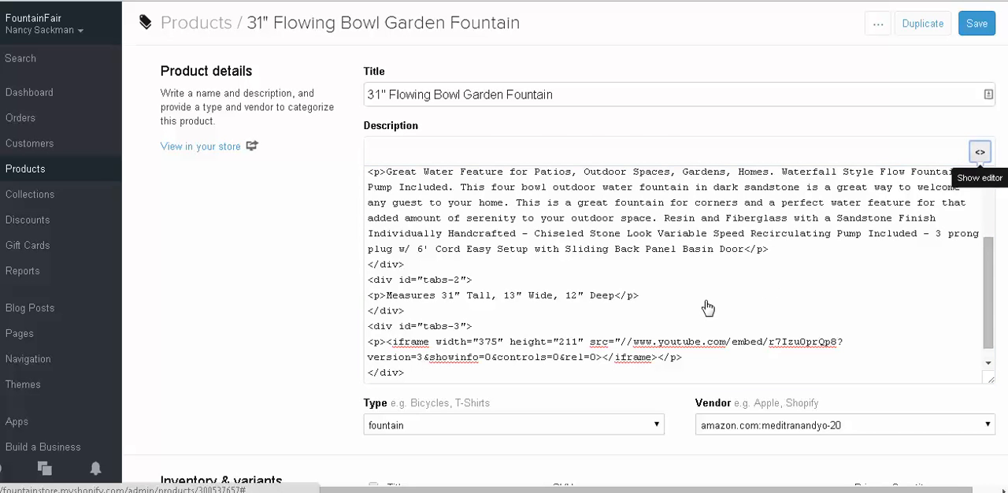
click(980, 152)
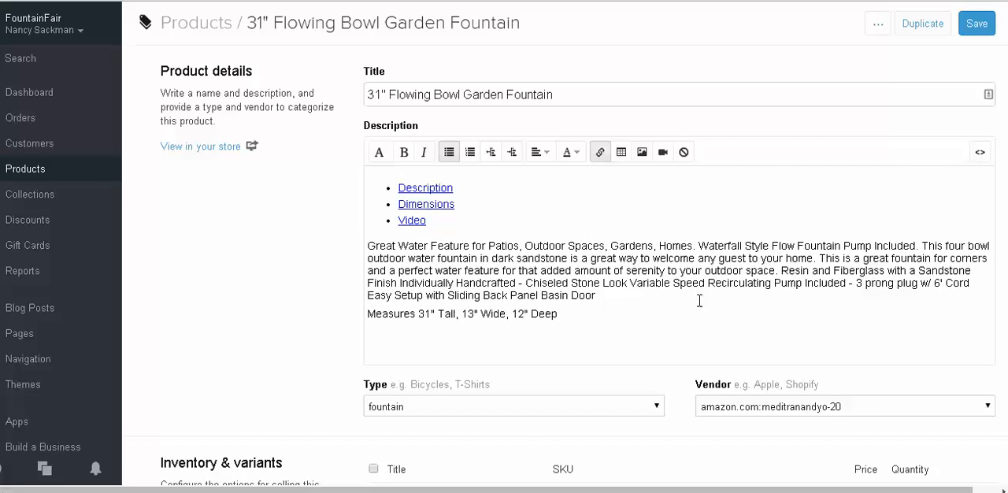
mouse_move(980, 152)
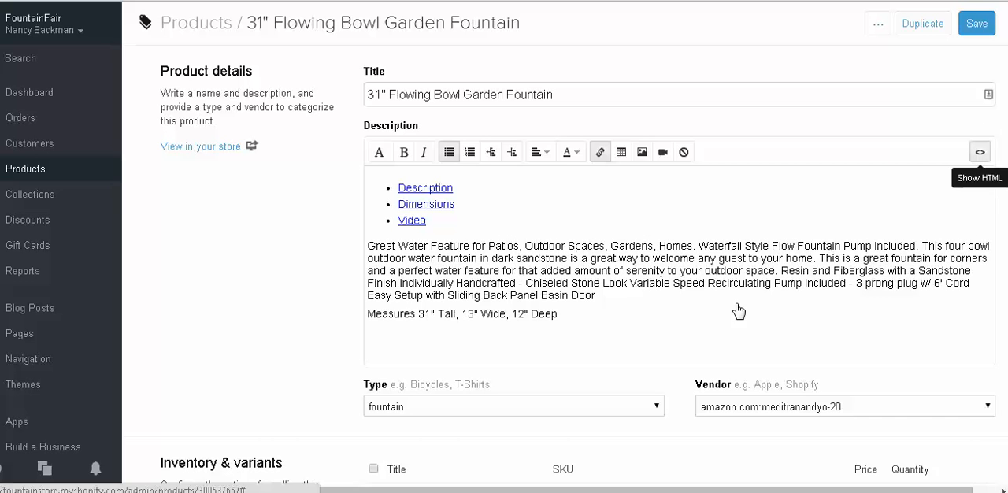
click(979, 152)
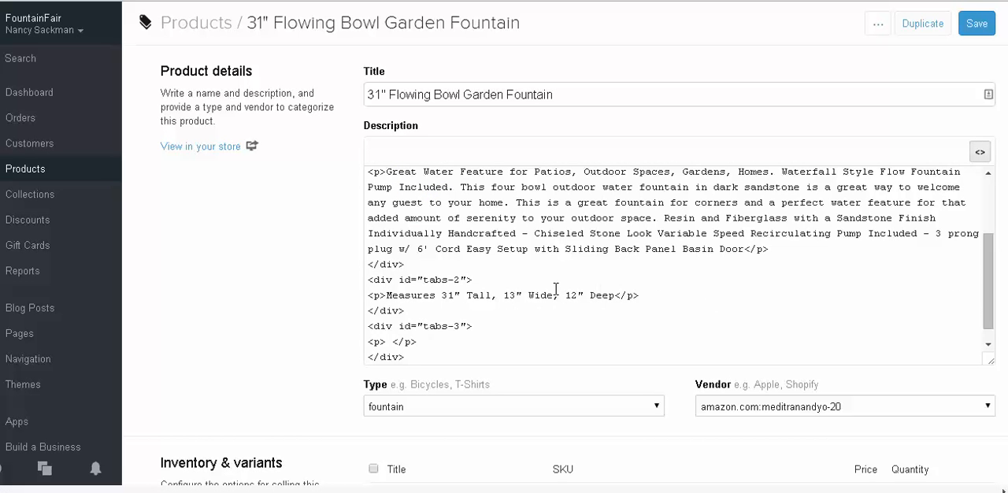